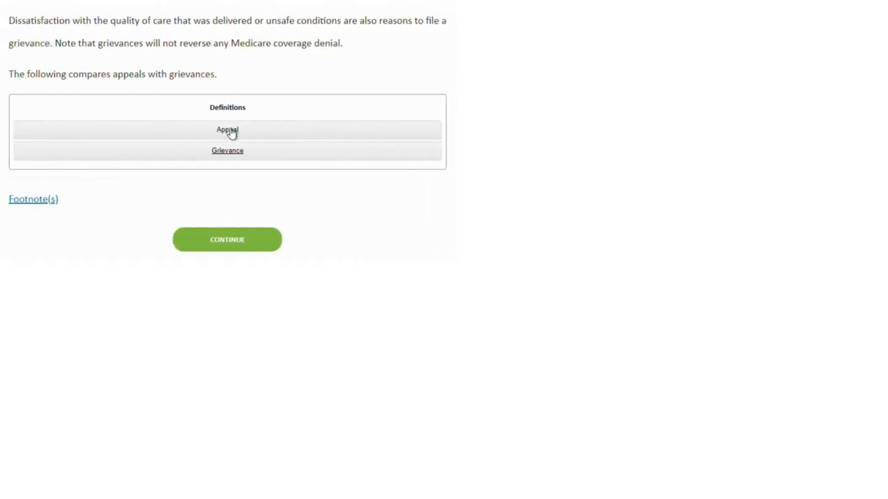
Step: Expand the Appeal entry in the Definitions accordion to show its definition
click(227, 130)
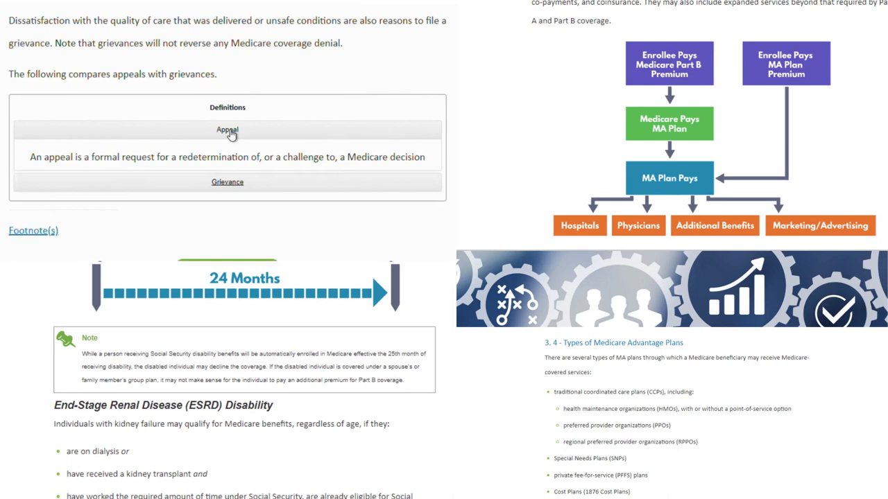